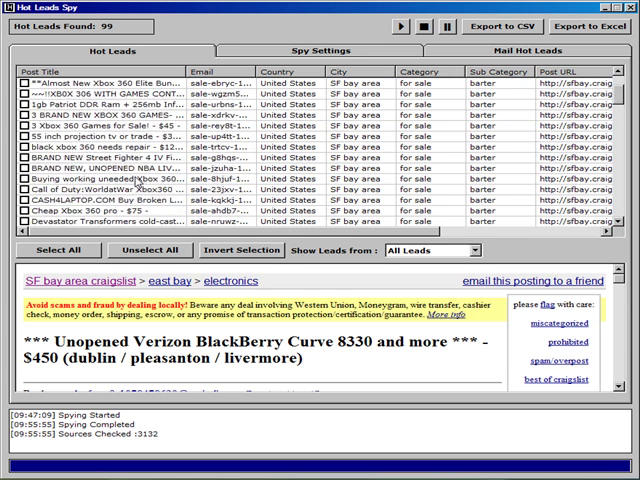
Step: Scroll down the found leads list to reach the iXtreme 360 Games For Sale ad
scroll("down", 3)
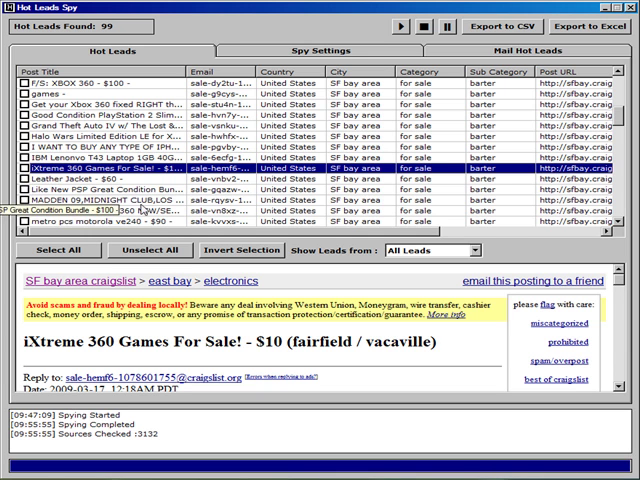
scroll("down", 3)
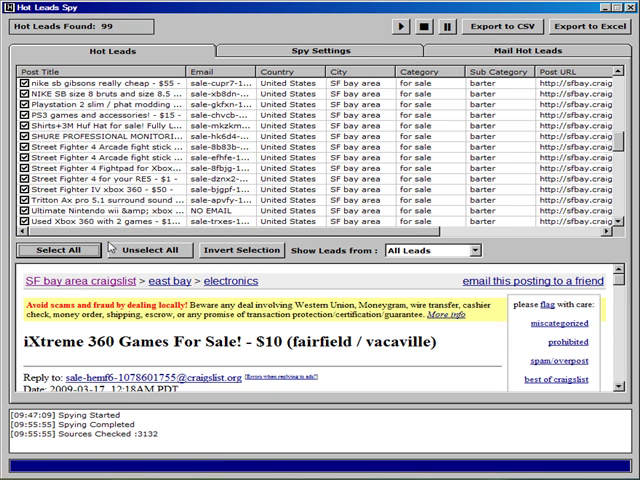
mouse_move(500, 264)
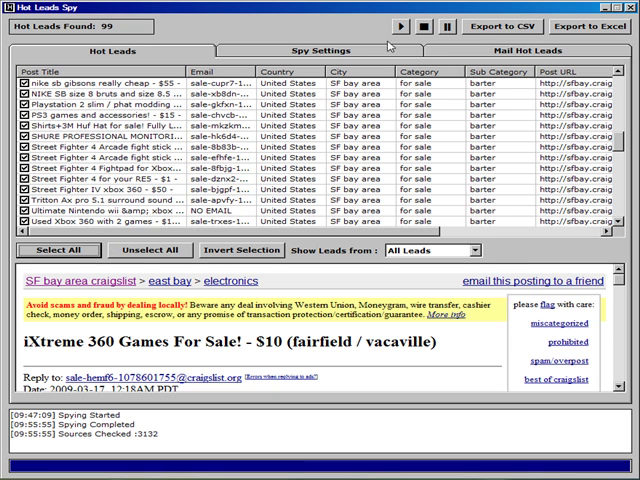
left_click(540, 52)
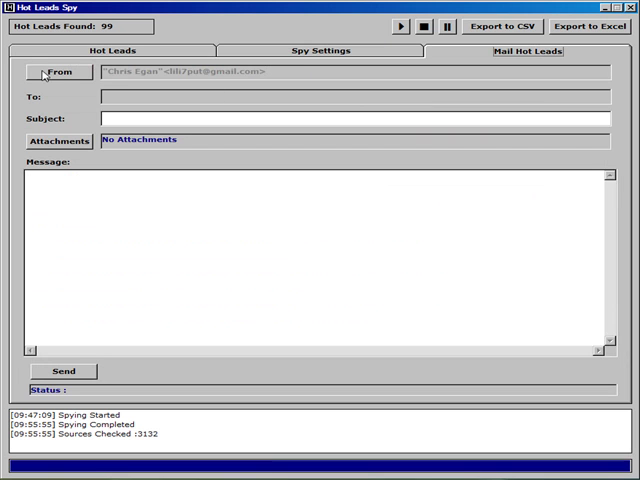
left_click(60, 72)
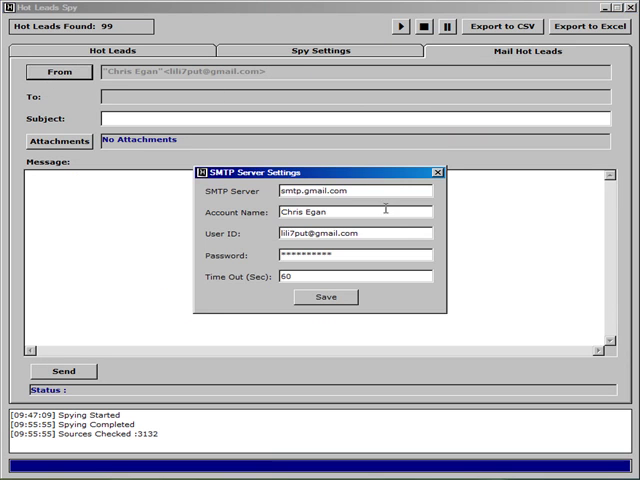
mouse_move(448, 188)
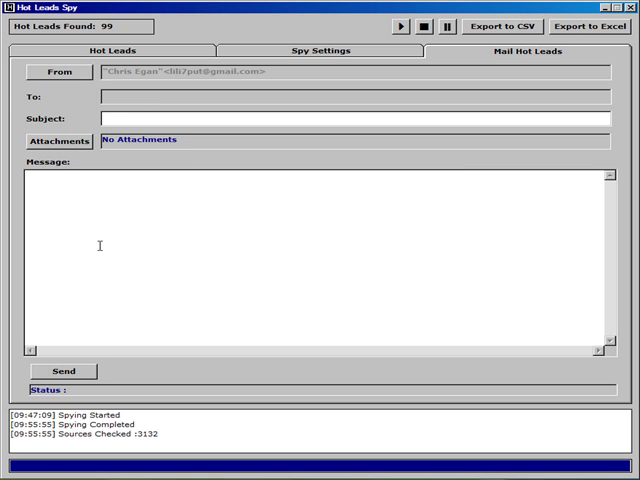
mouse_move(106, 240)
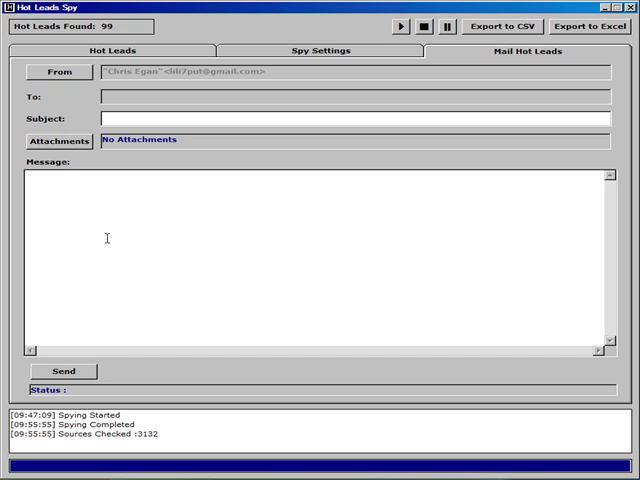
left_click(110, 118)
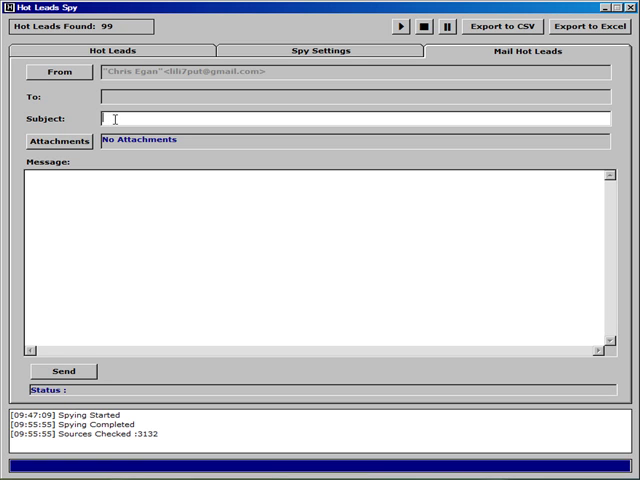
left_click(60, 140)
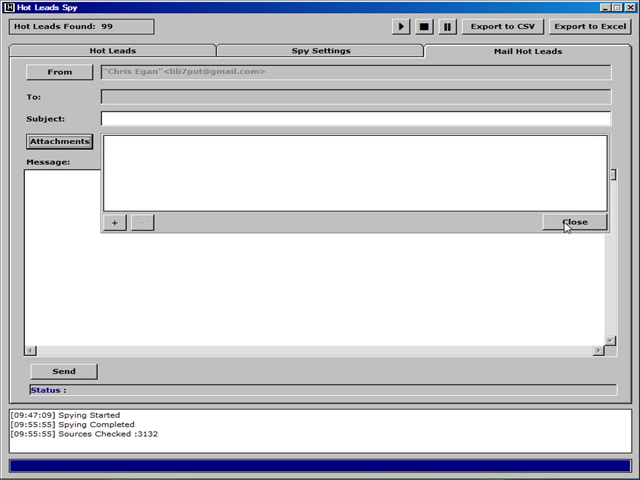
mouse_move(566, 228)
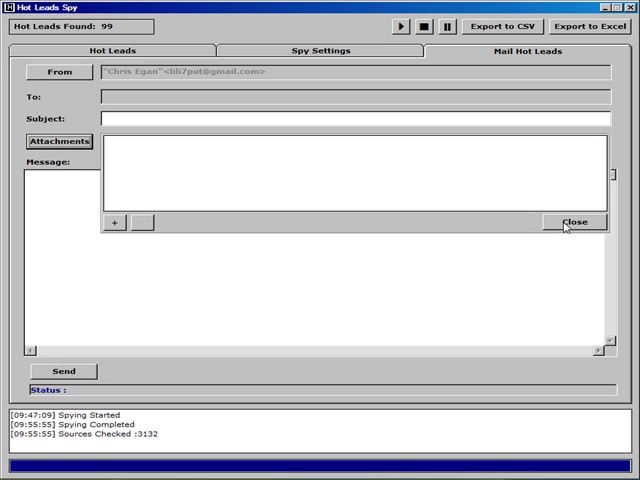
left_click(576, 220)
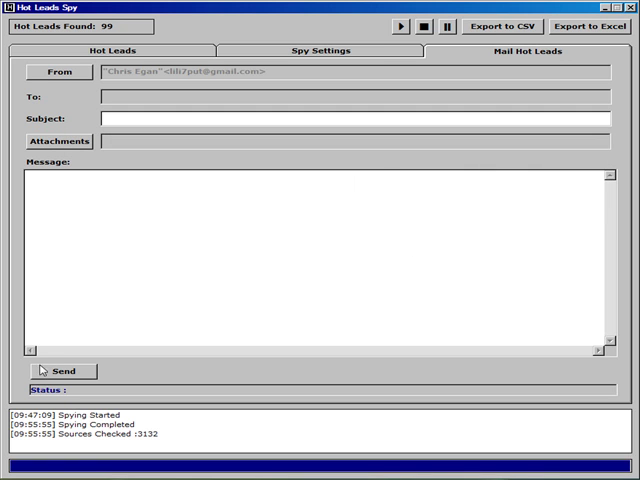
mouse_move(278, 288)
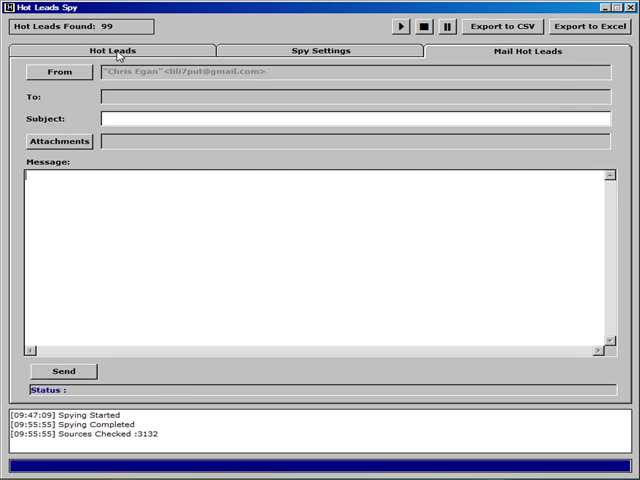
left_click(118, 52)
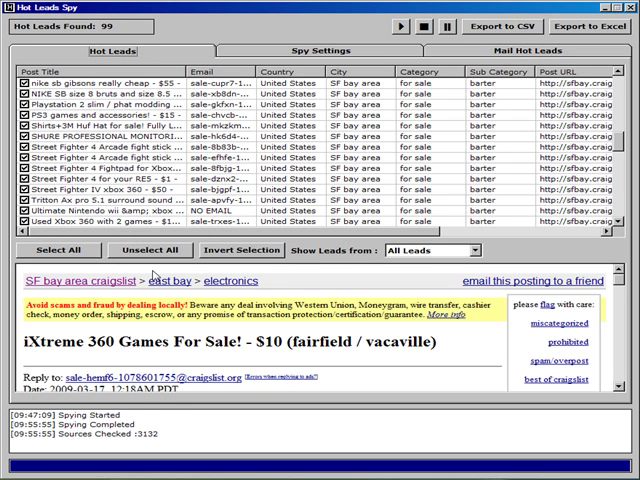
Step: Filter the leads by Today, then by another range such as Last 7 days
left_click(152, 250)
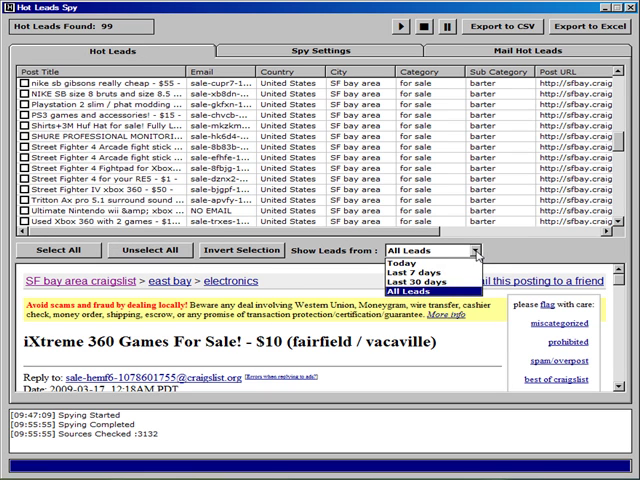
mouse_move(416, 264)
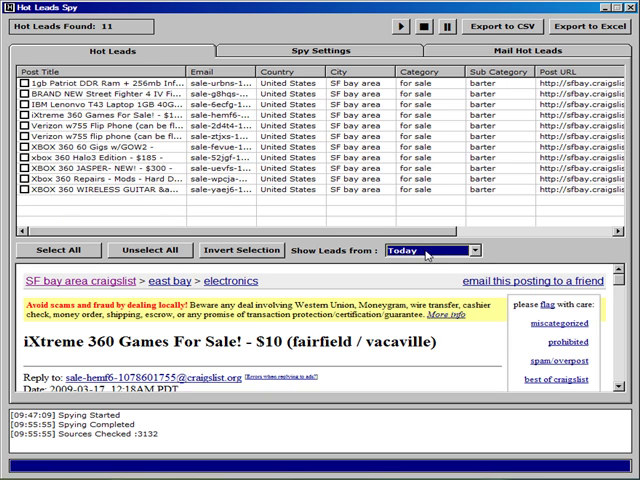
left_click(476, 250)
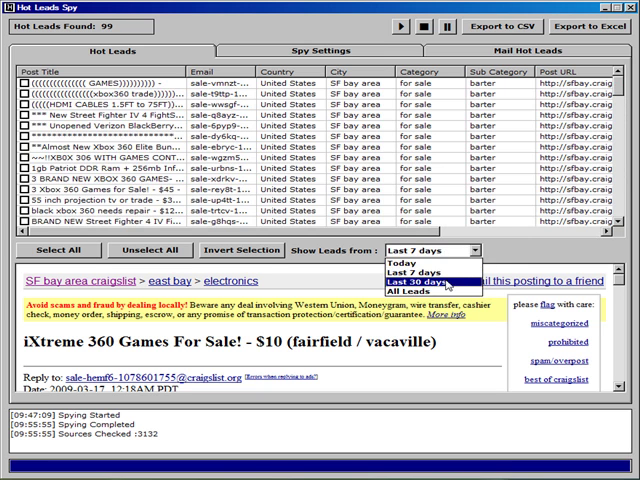
left_click(416, 296)
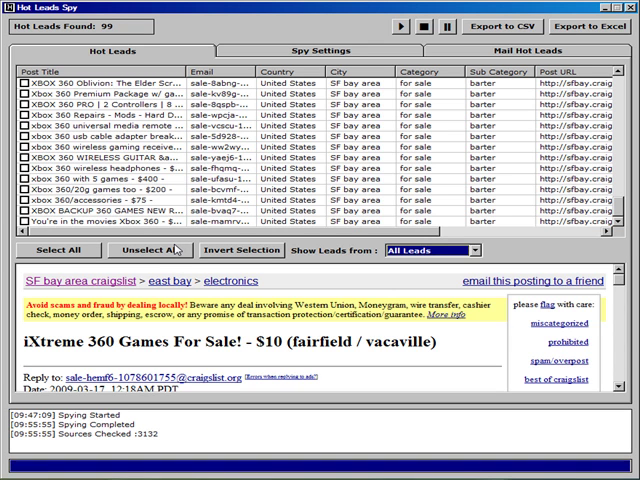
mouse_move(178, 248)
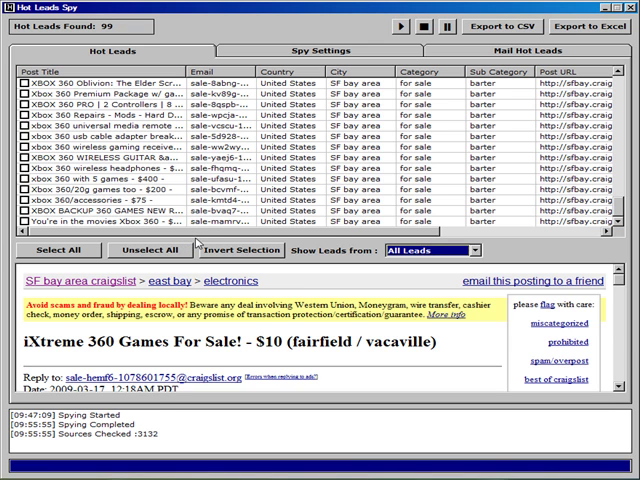
mouse_move(204, 278)
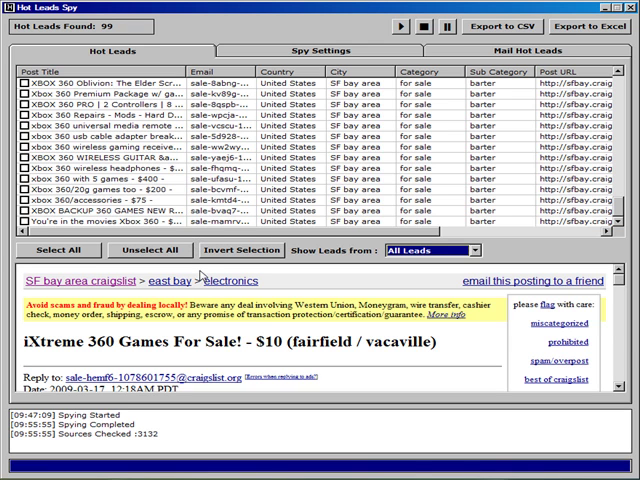
mouse_move(204, 272)
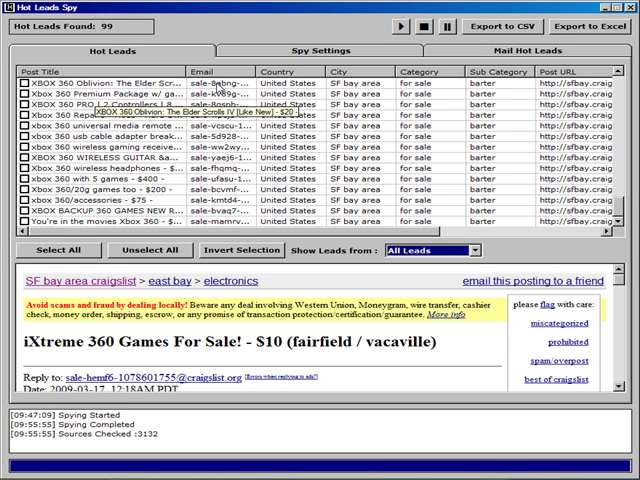
mouse_move(218, 88)
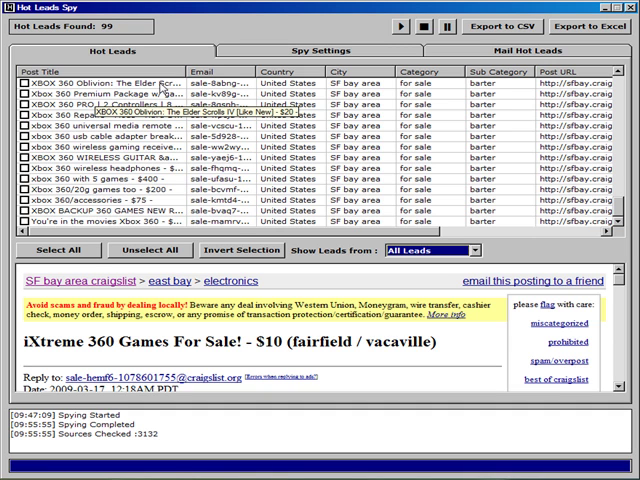
mouse_move(162, 88)
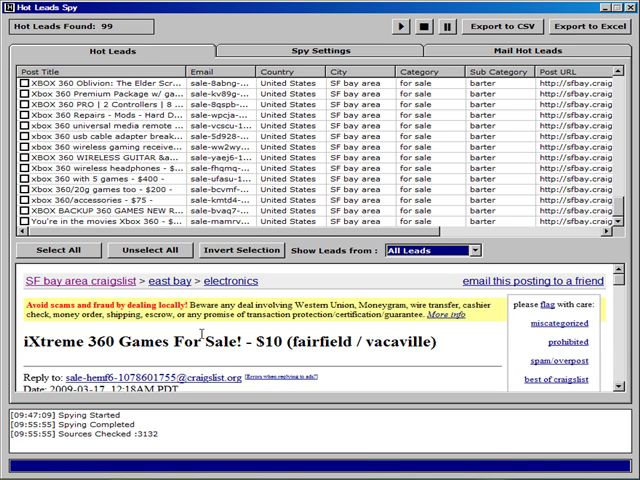
mouse_move(36, 362)
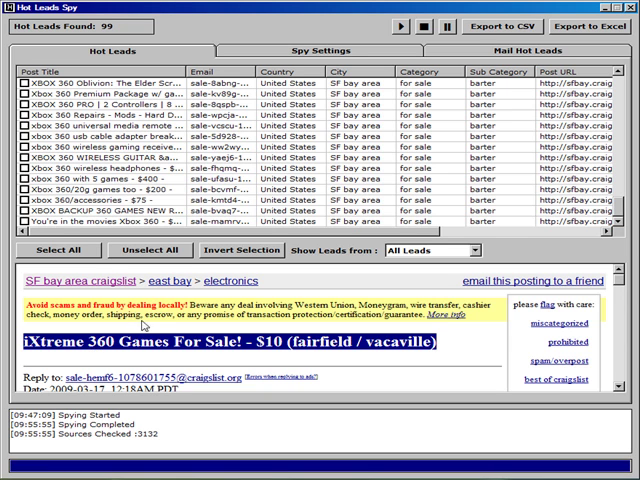
Step: Scroll the Xbox 360 games ad preview down, then go to Spy Settings
scroll("down", 3)
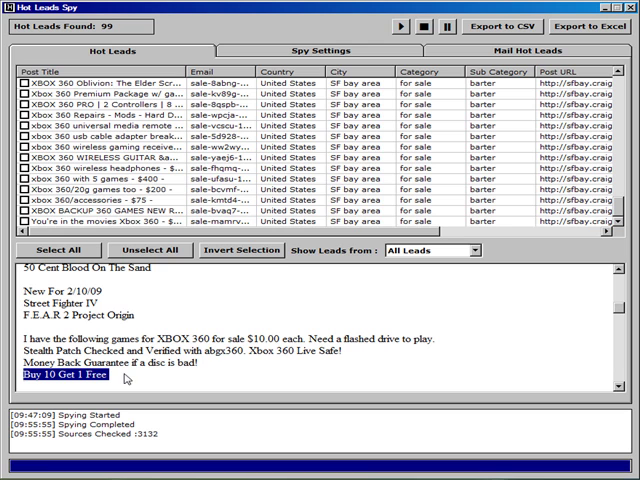
mouse_move(204, 368)
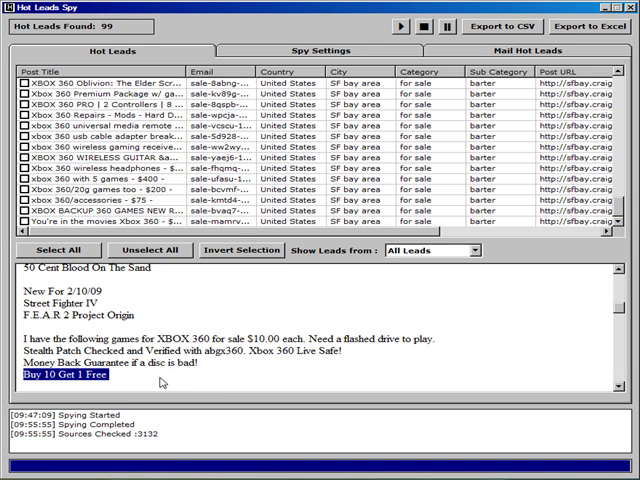
mouse_move(224, 372)
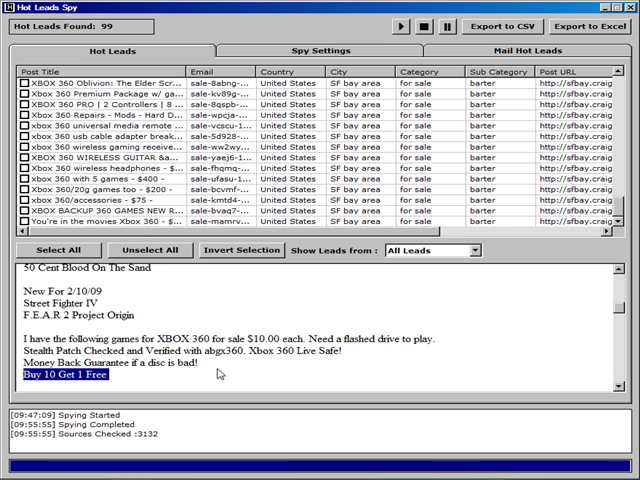
mouse_move(220, 368)
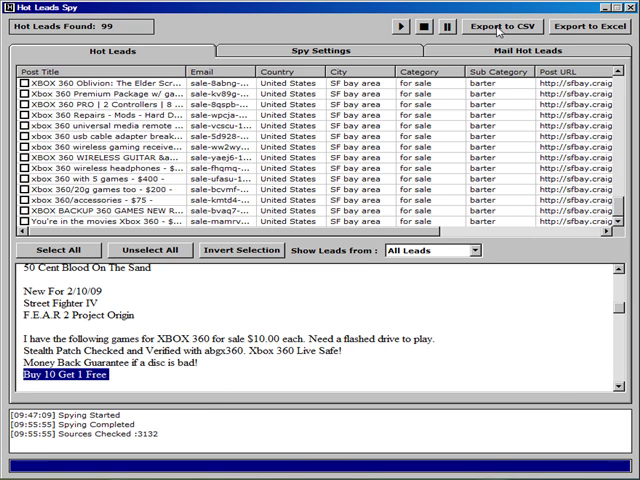
mouse_move(584, 28)
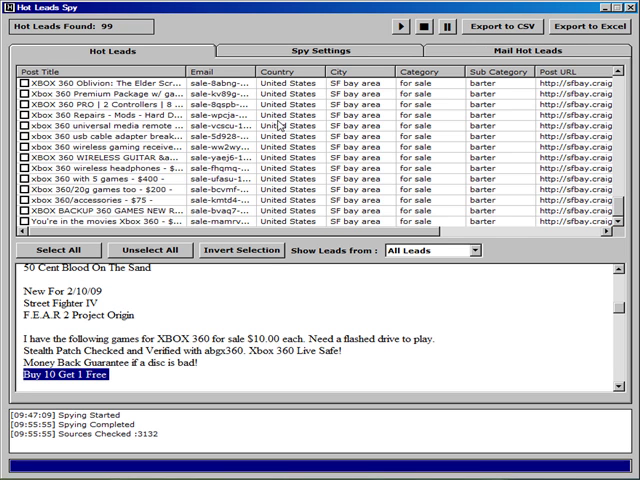
left_click(318, 50)
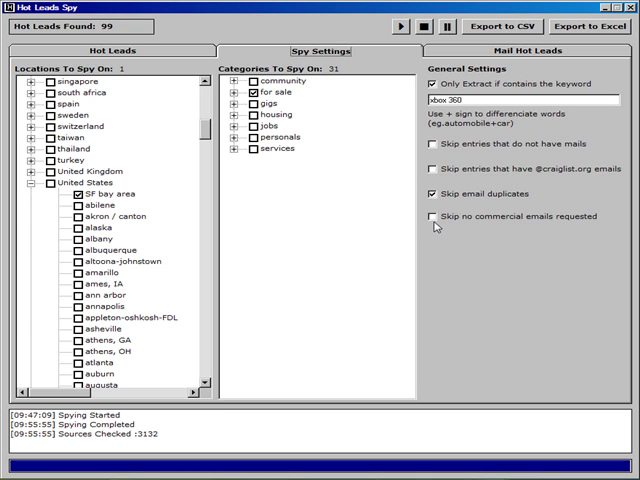
mouse_move(432, 220)
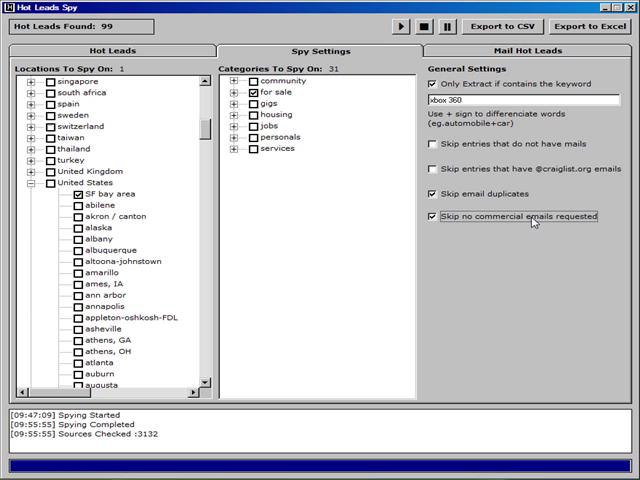
mouse_move(412, 292)
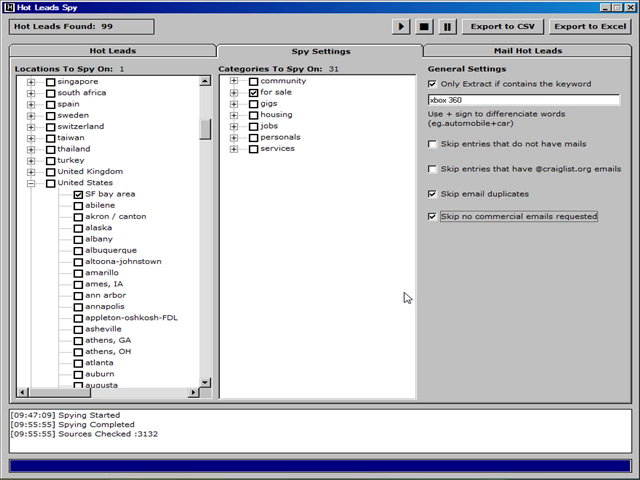
mouse_move(360, 240)
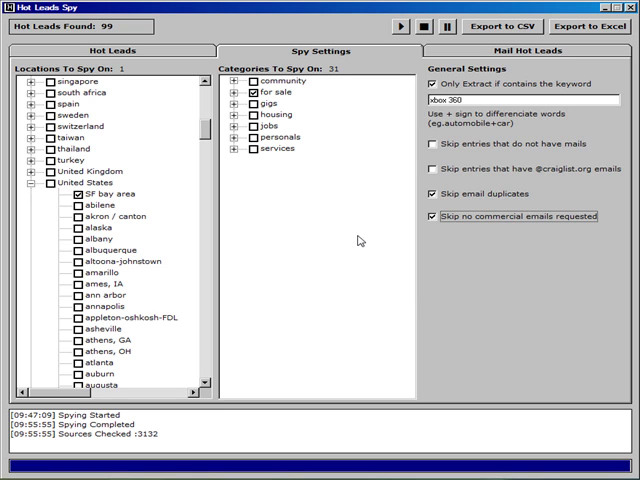